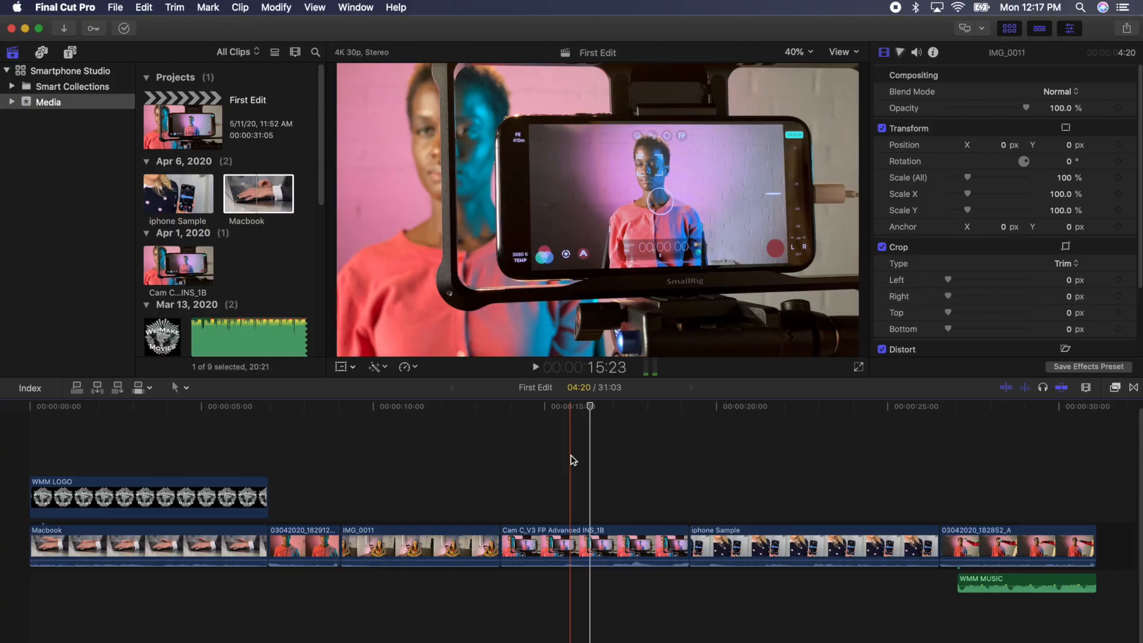
Step: Select timeline clips, ending on the short red-shirt clip connected above the storyline
left_click(419, 547)
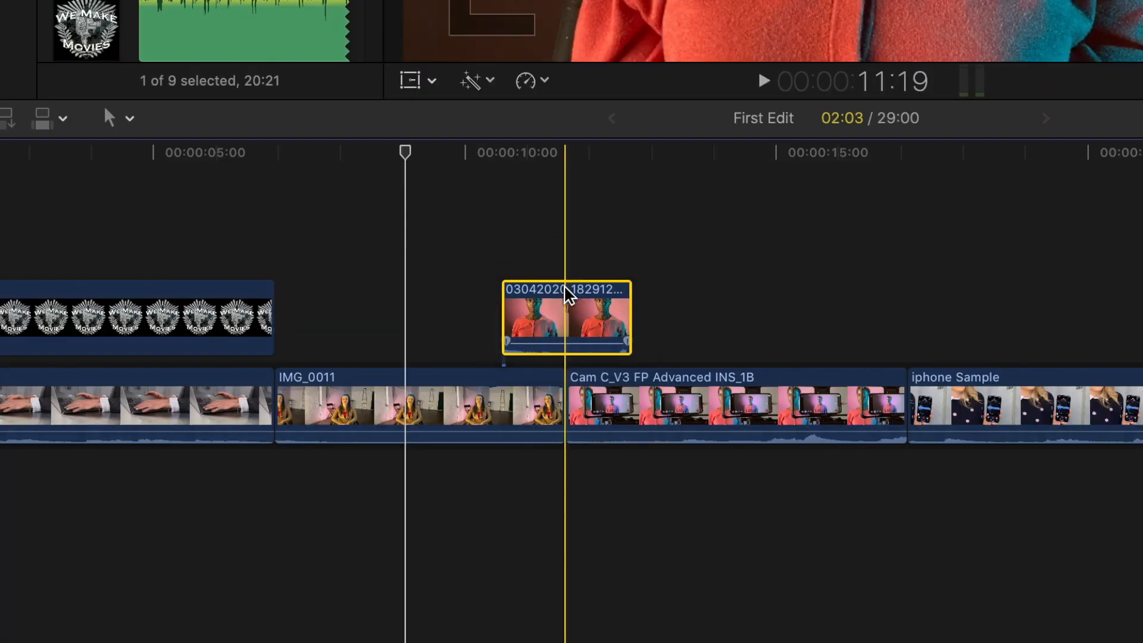
left_click(419, 406)
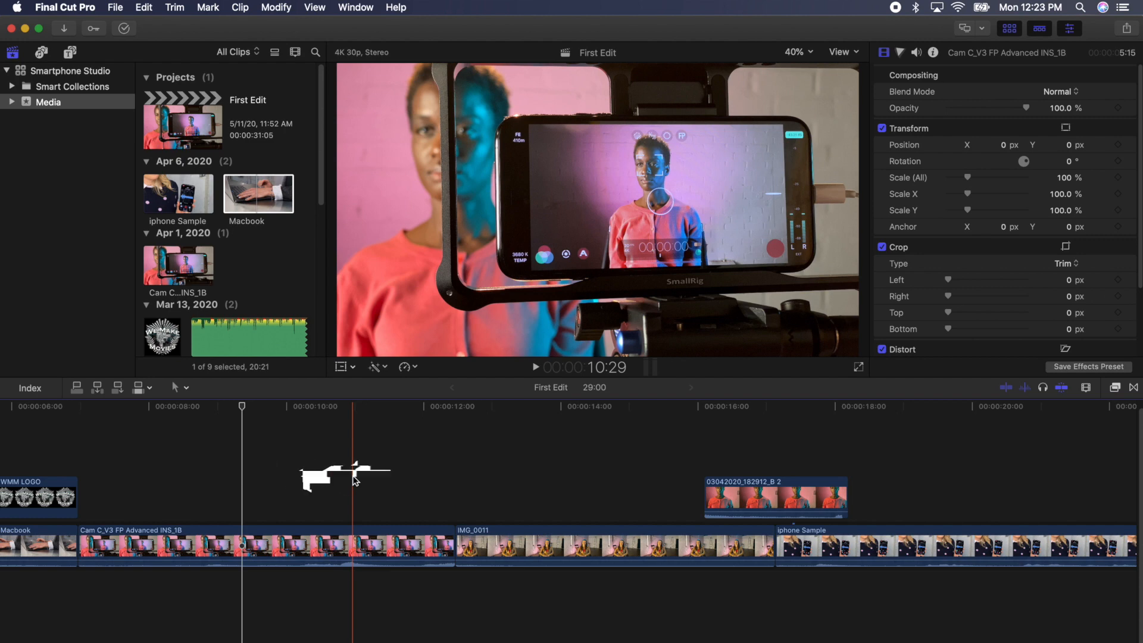
key("up")
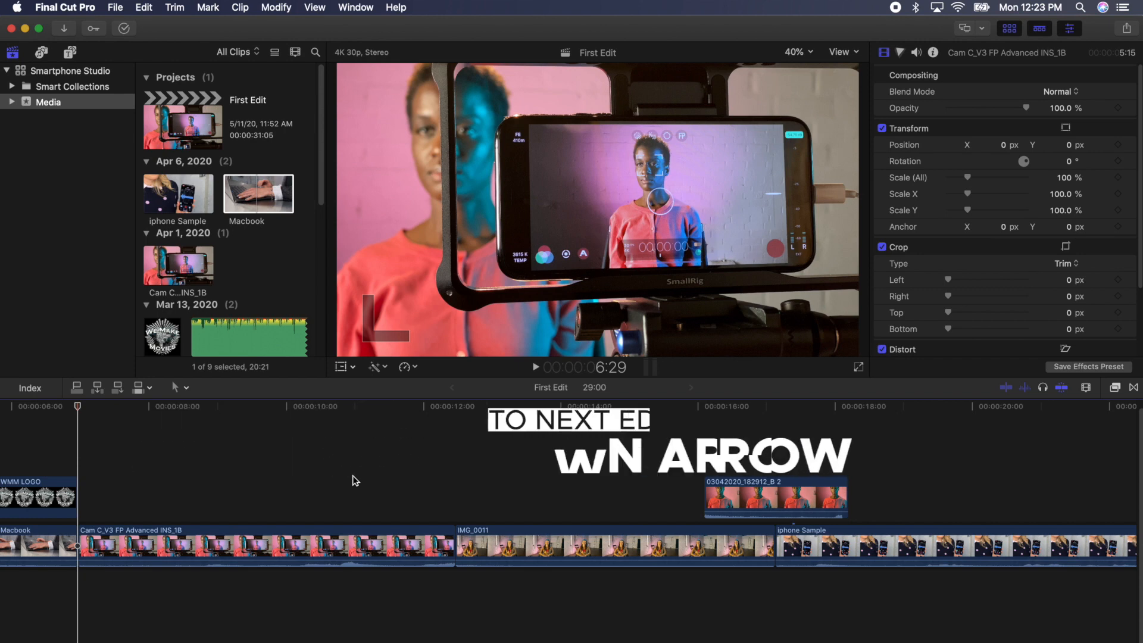
key("down")
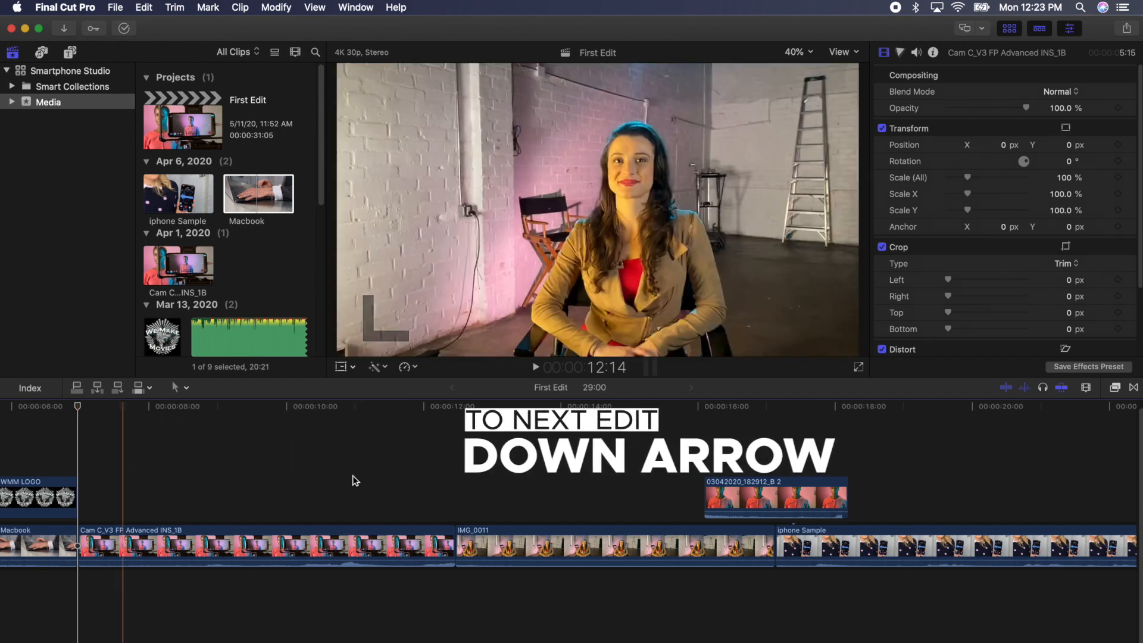
key("left")
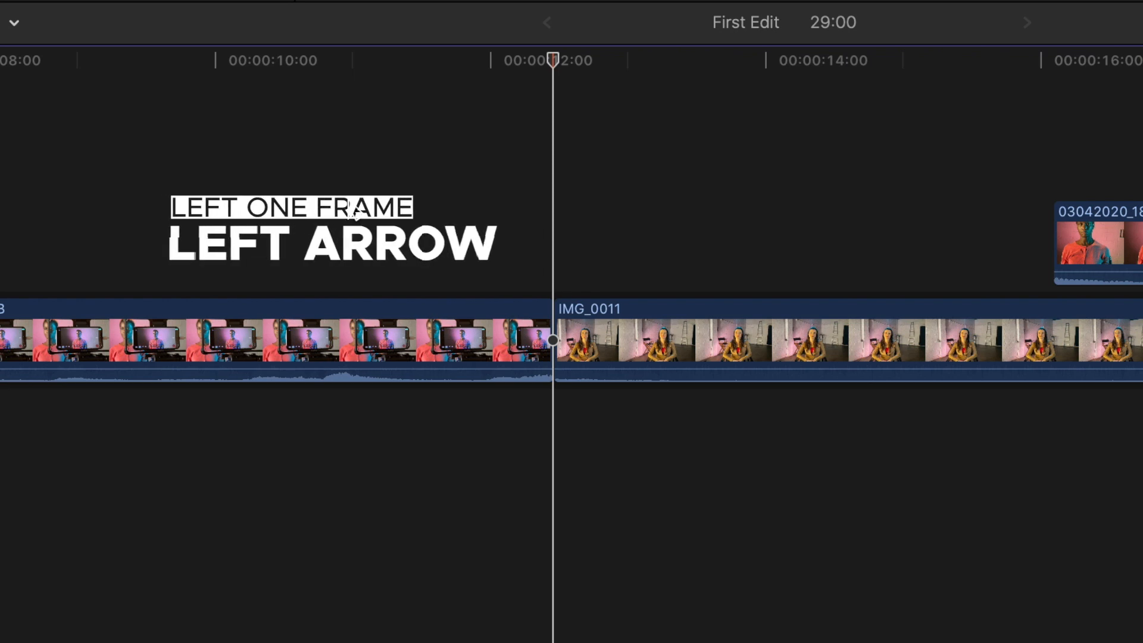
key("left")
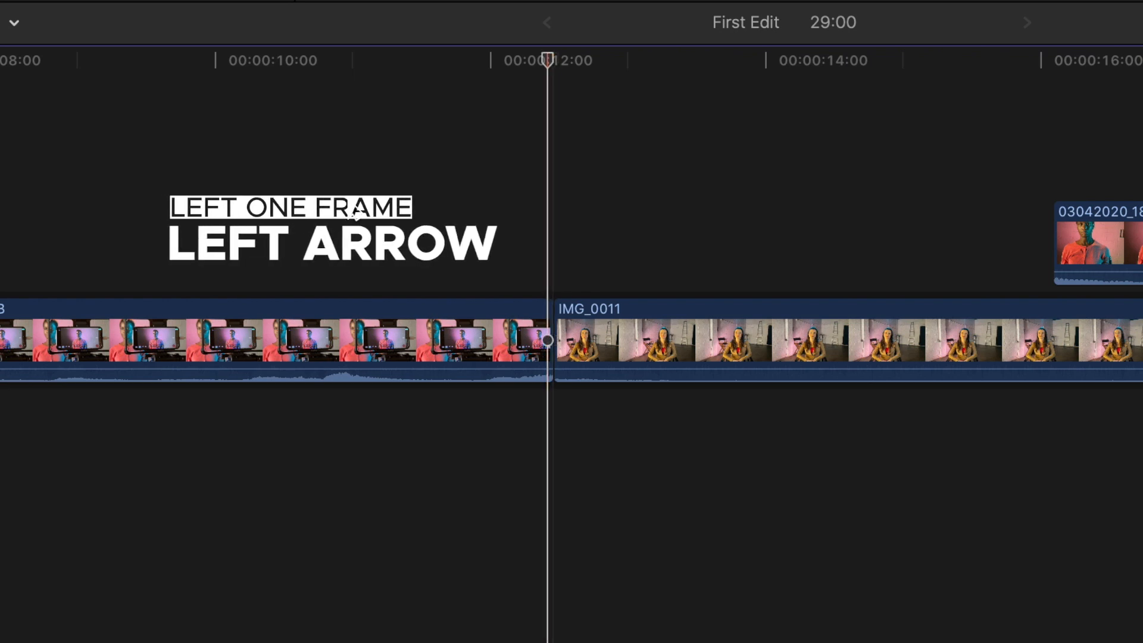
key("right")
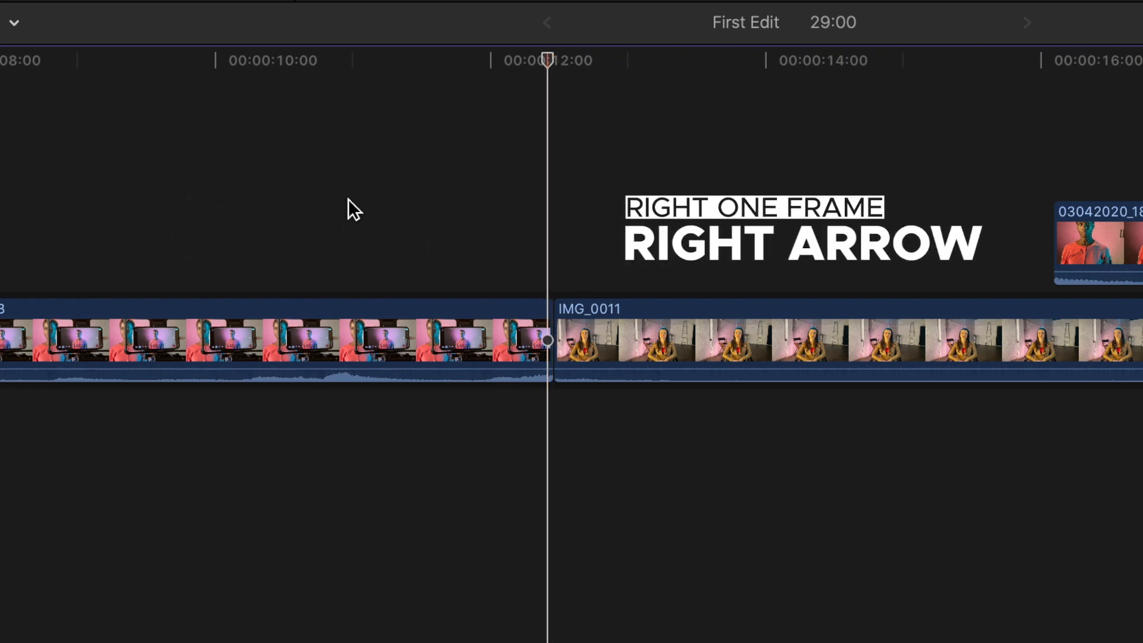
key("Right")
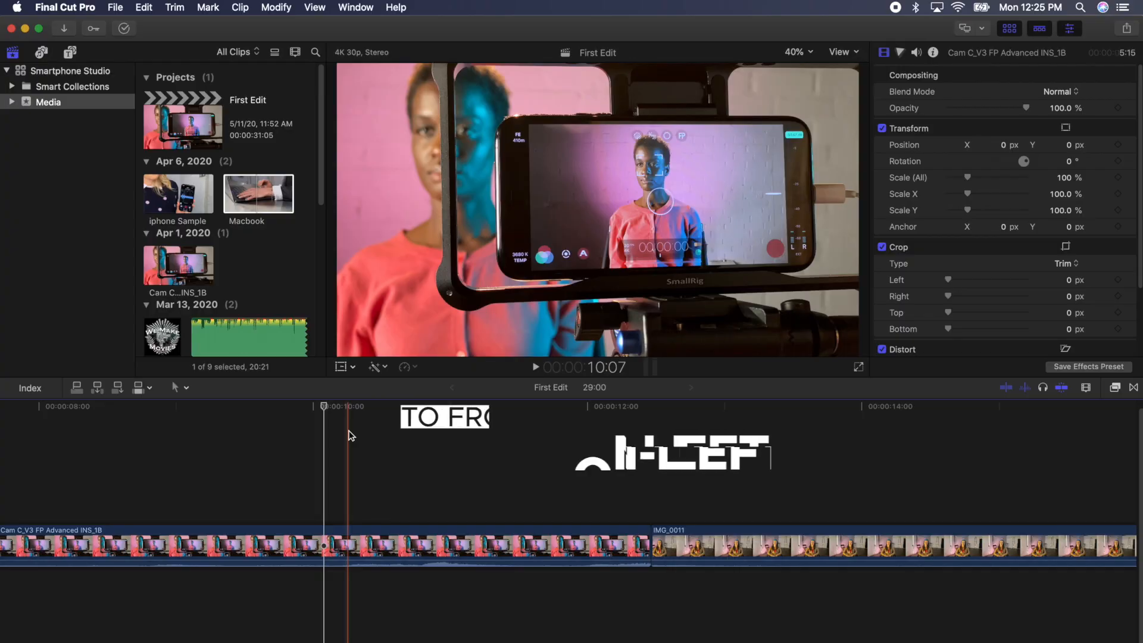
key("fn+left")
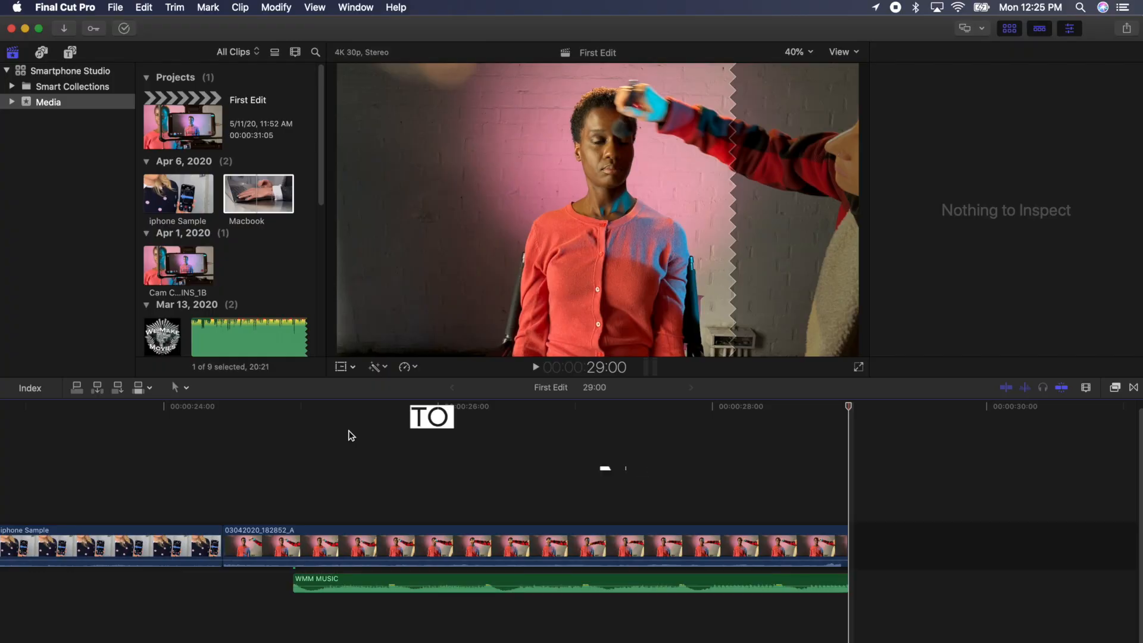
key("Home")
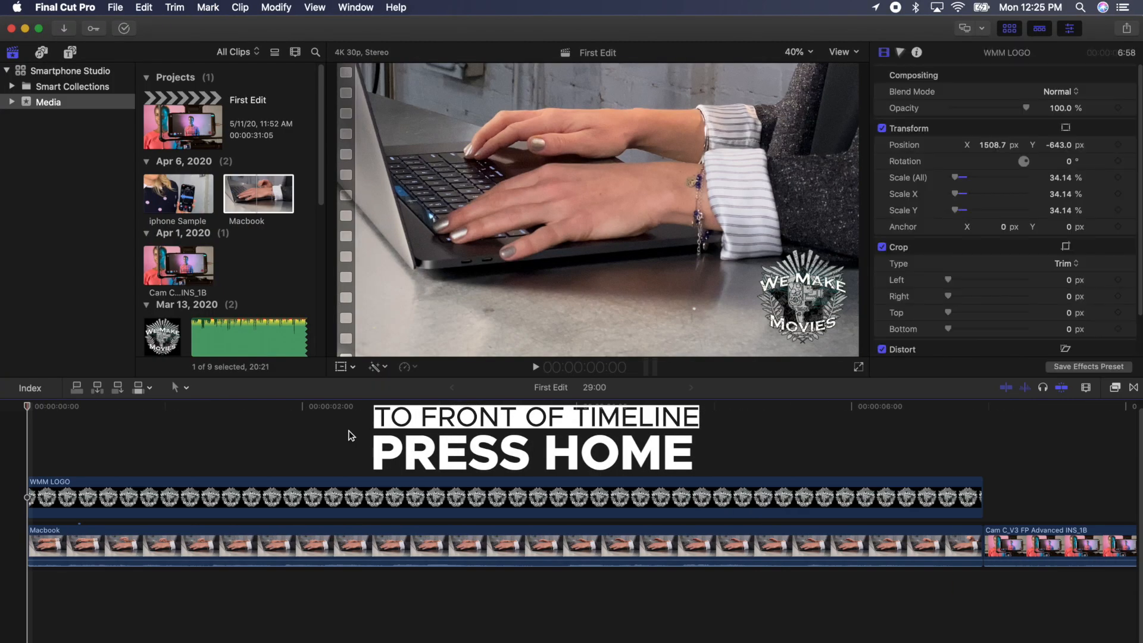
key("end")
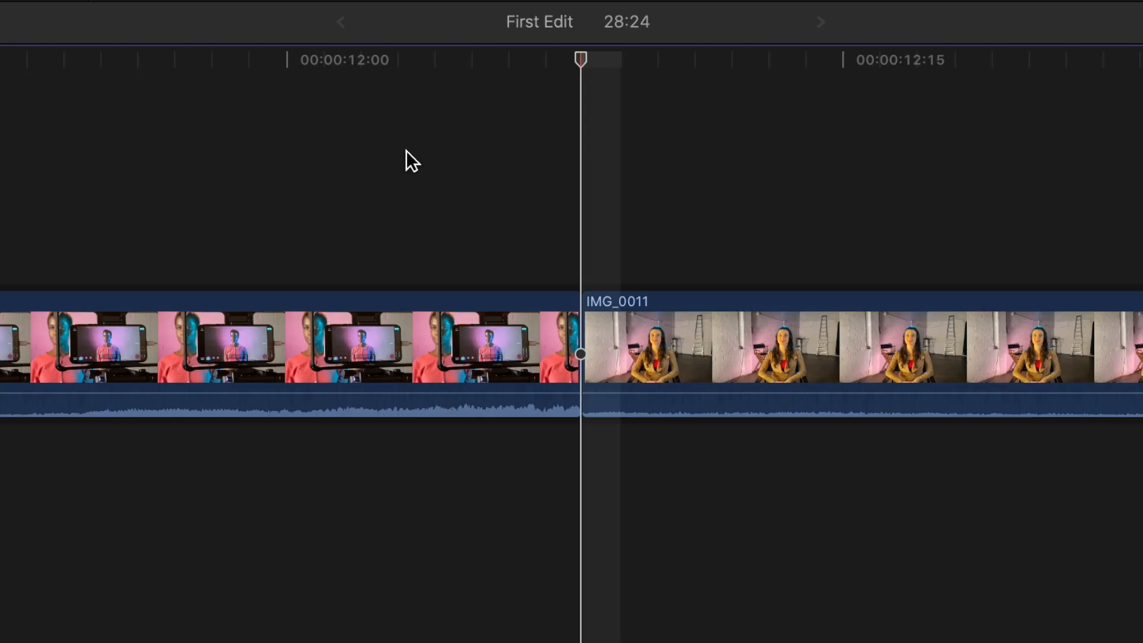
Step: Select the edit edge between Cam C_V3 and IMG_0011 and nudge it one frame
key("[")
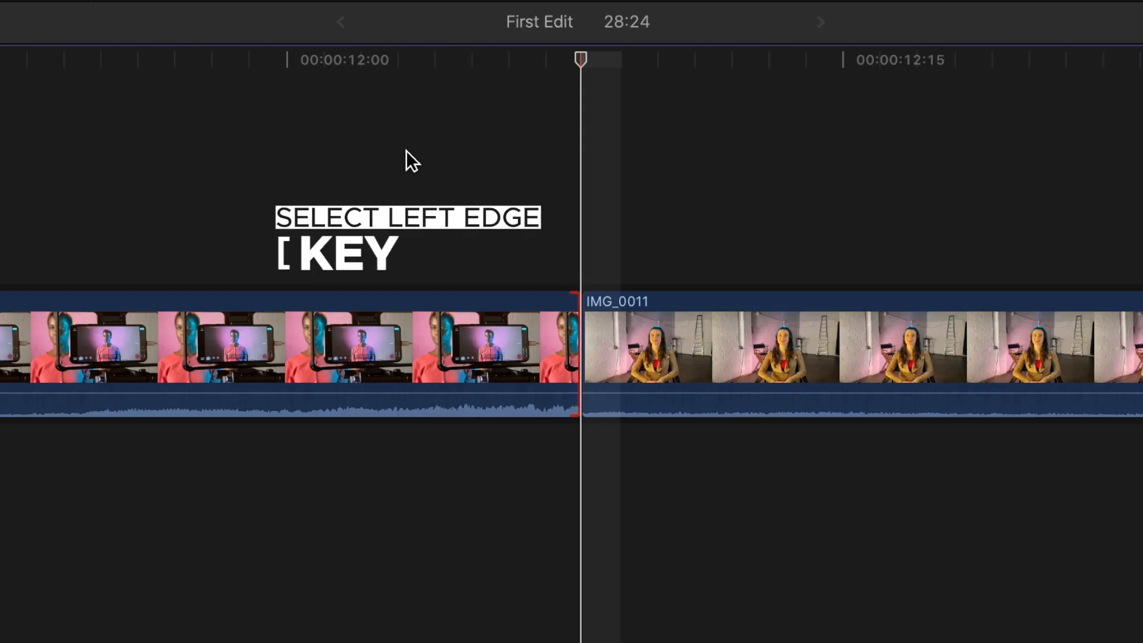
key("]")
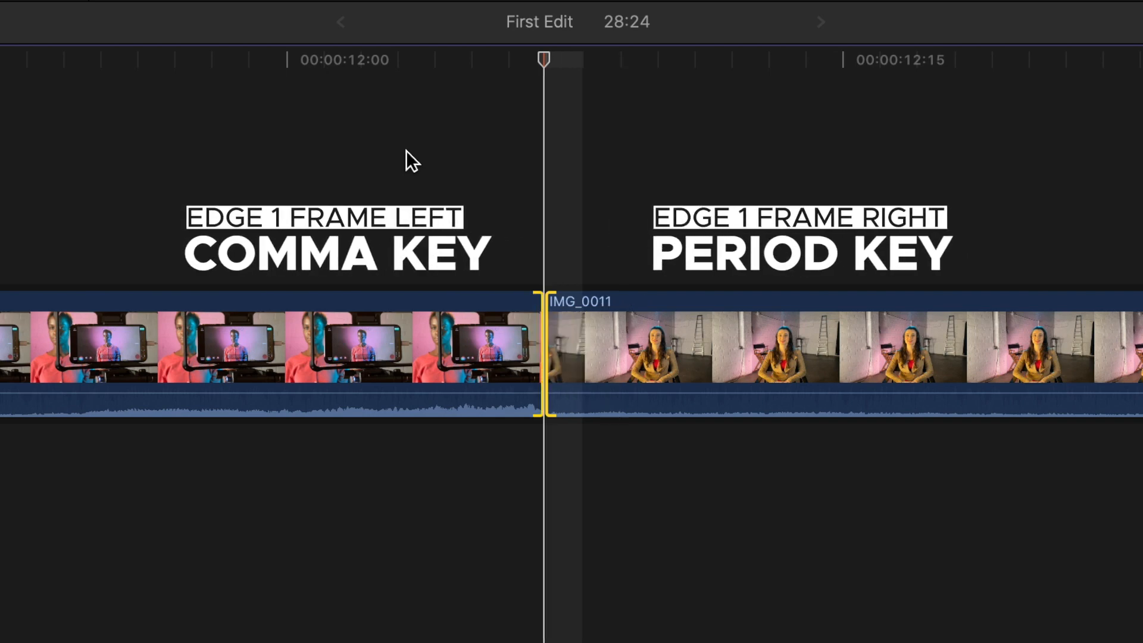
key("period")
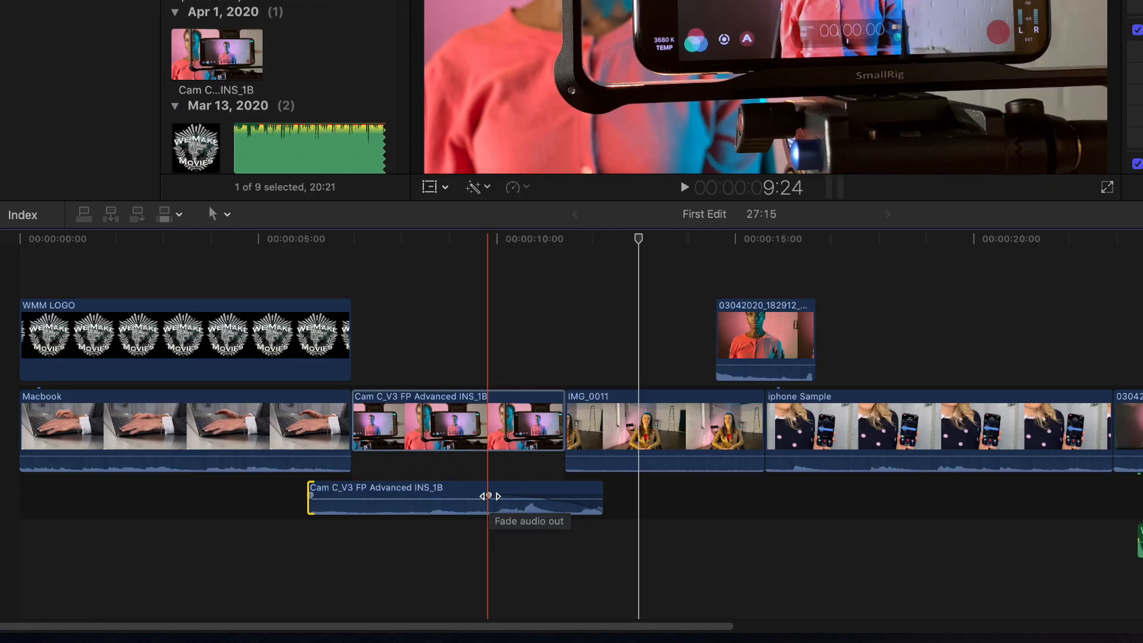
Step: Set the Cam C_V3 audio fade-out shape to Linear
left_click(491, 497)
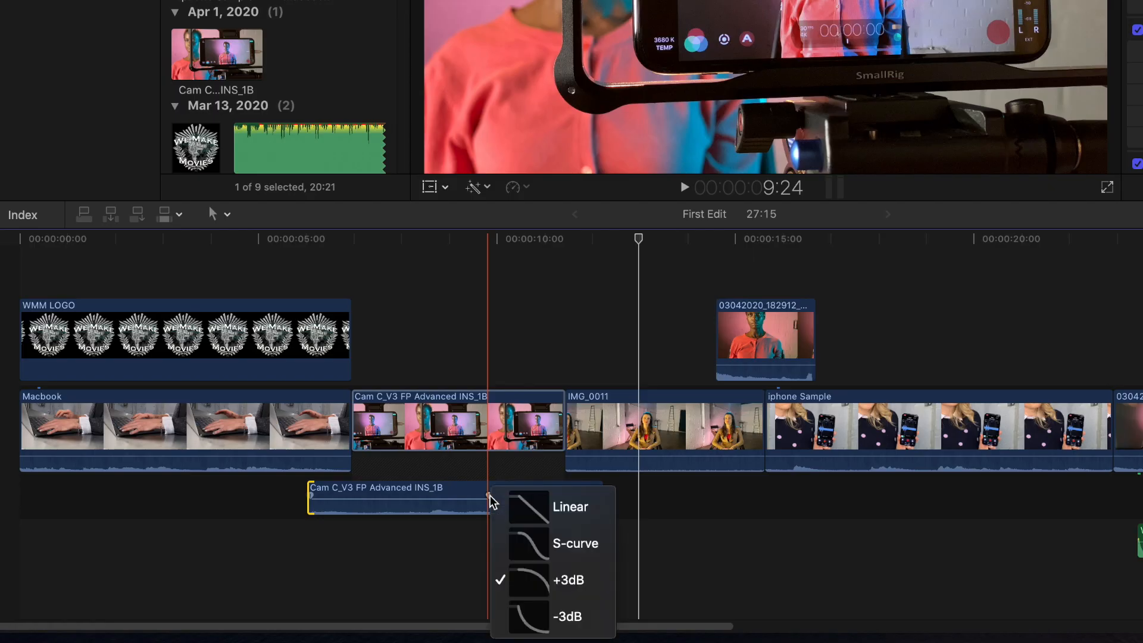
mouse_move(501, 543)
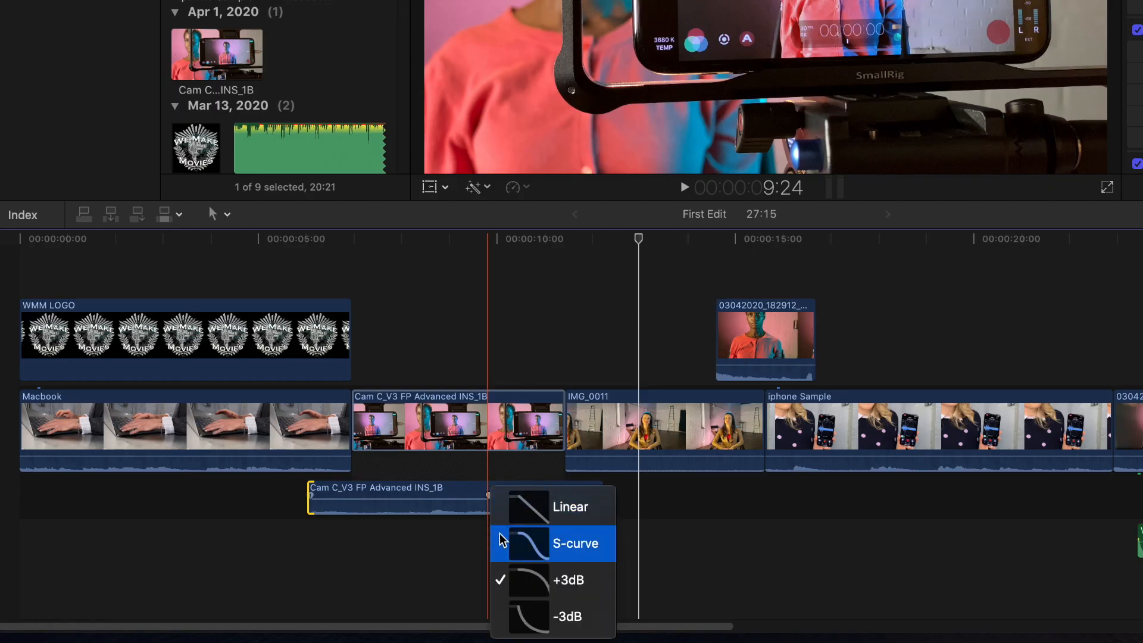
mouse_move(506, 597)
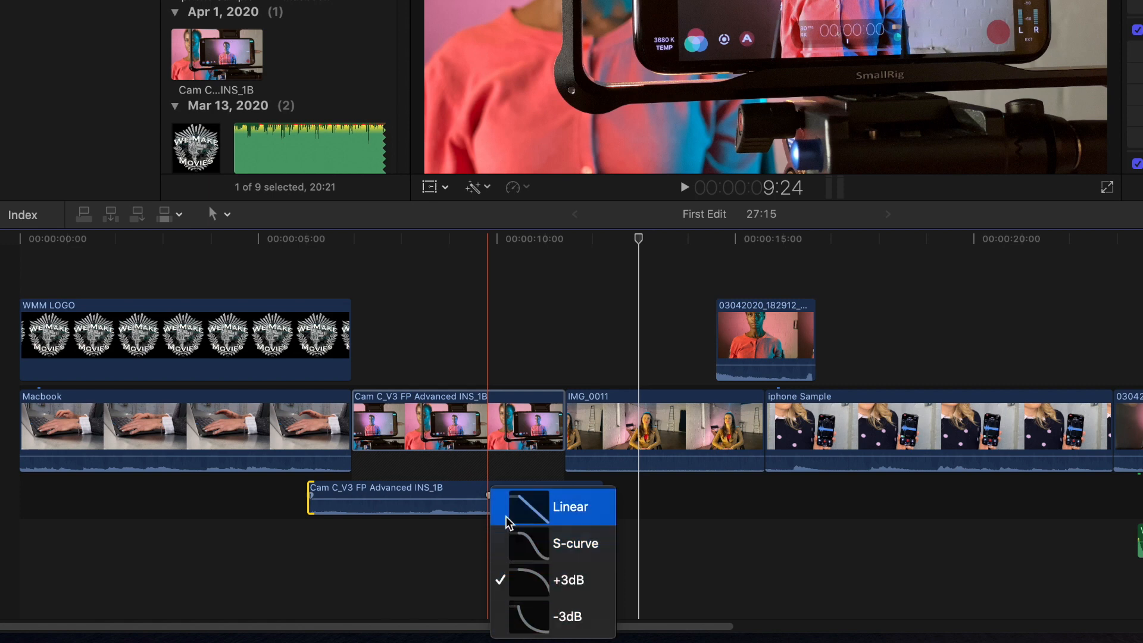
left_click(572, 507)
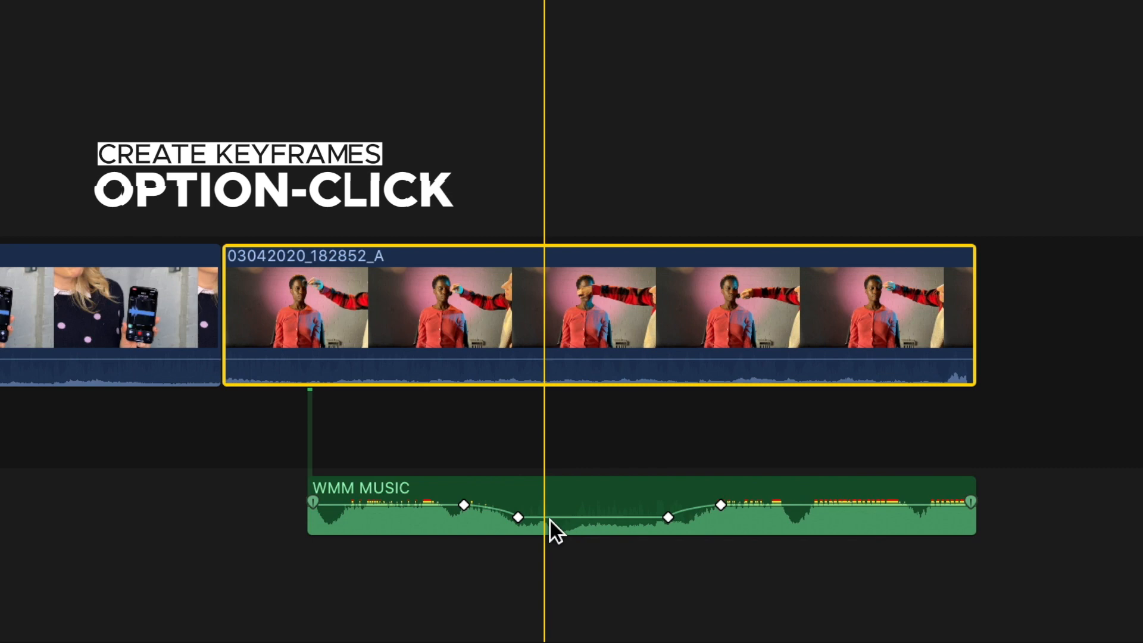
Step: Add three volume keyframes on the WMM MUSIC clip to shape its -16 dB dip
left_click(616, 519)
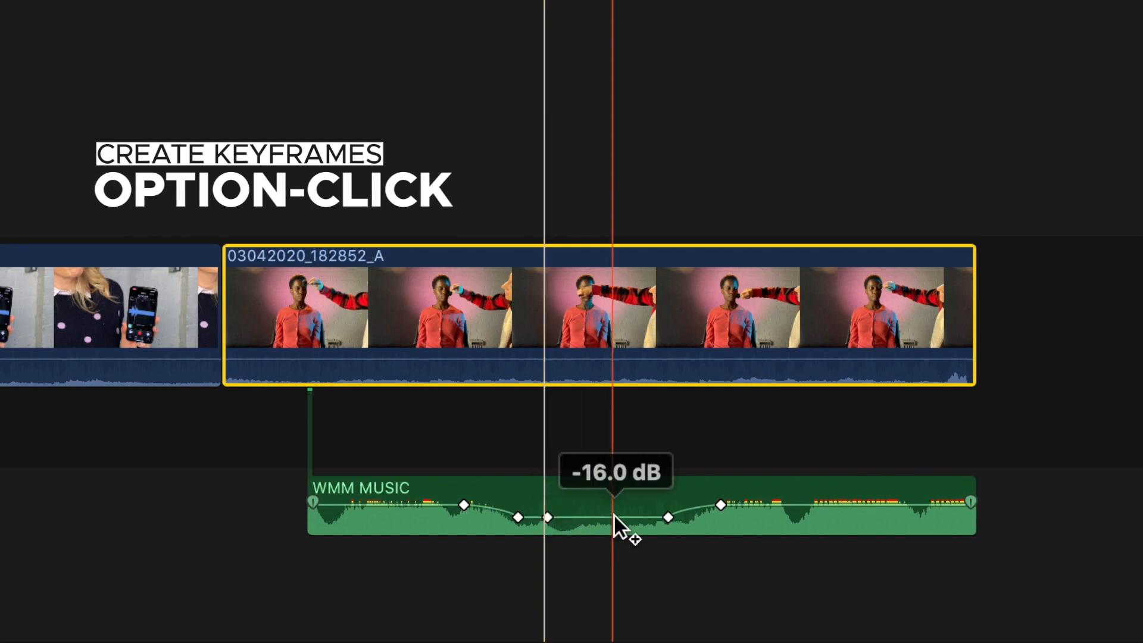
left_click(601, 518)
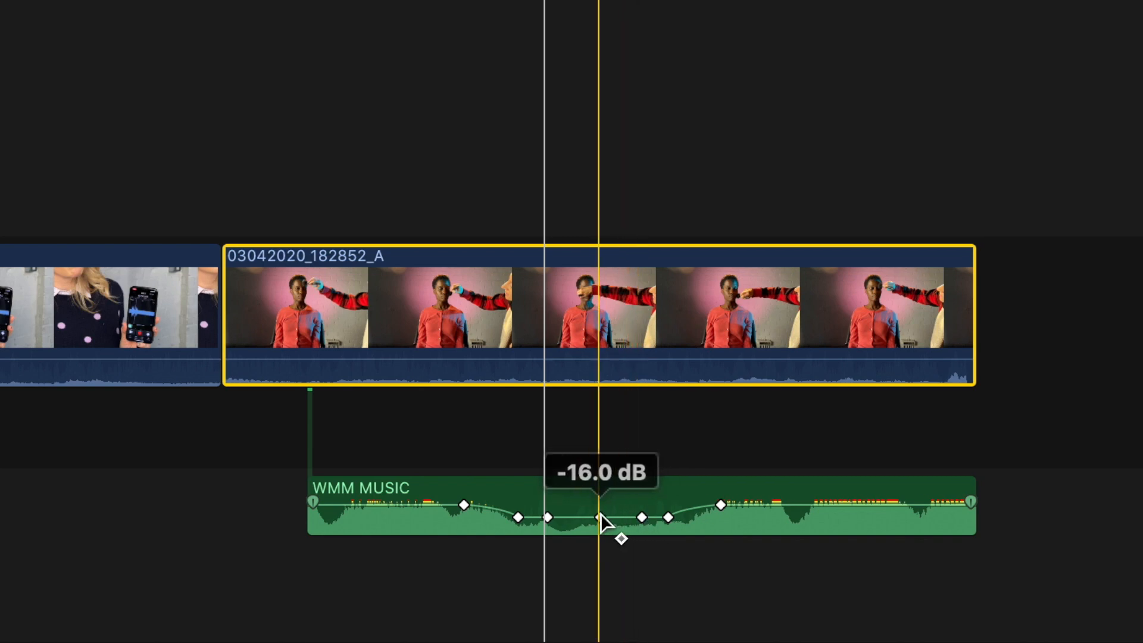
left_click(597, 517)
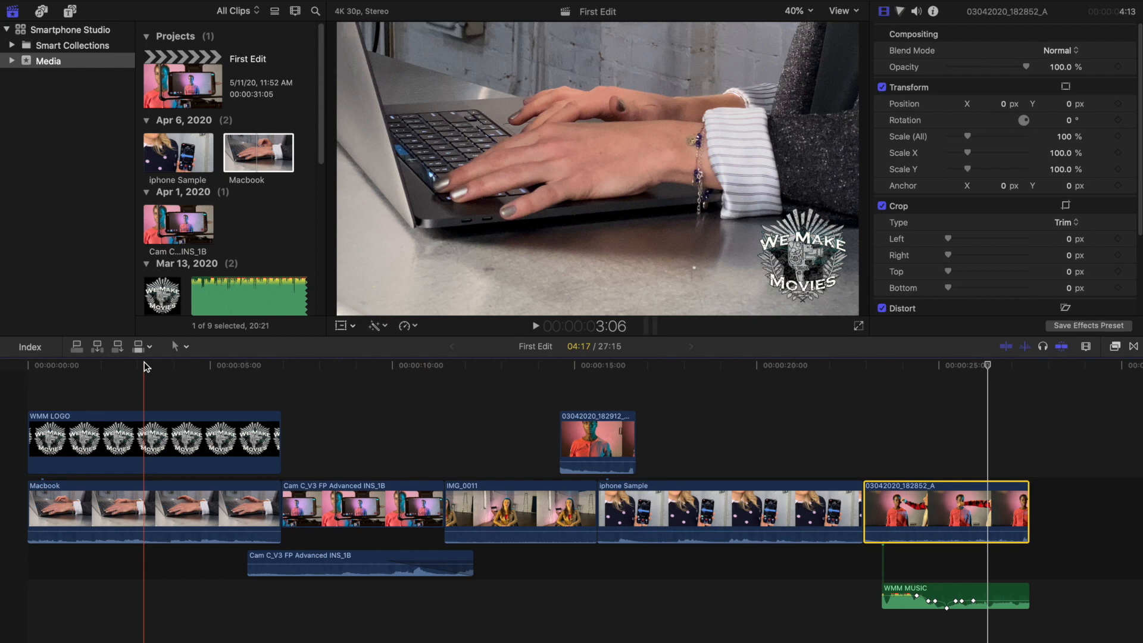
Step: Position the playhead near the project start, add the Macbook clip, and split clips there
left_click(144, 365)
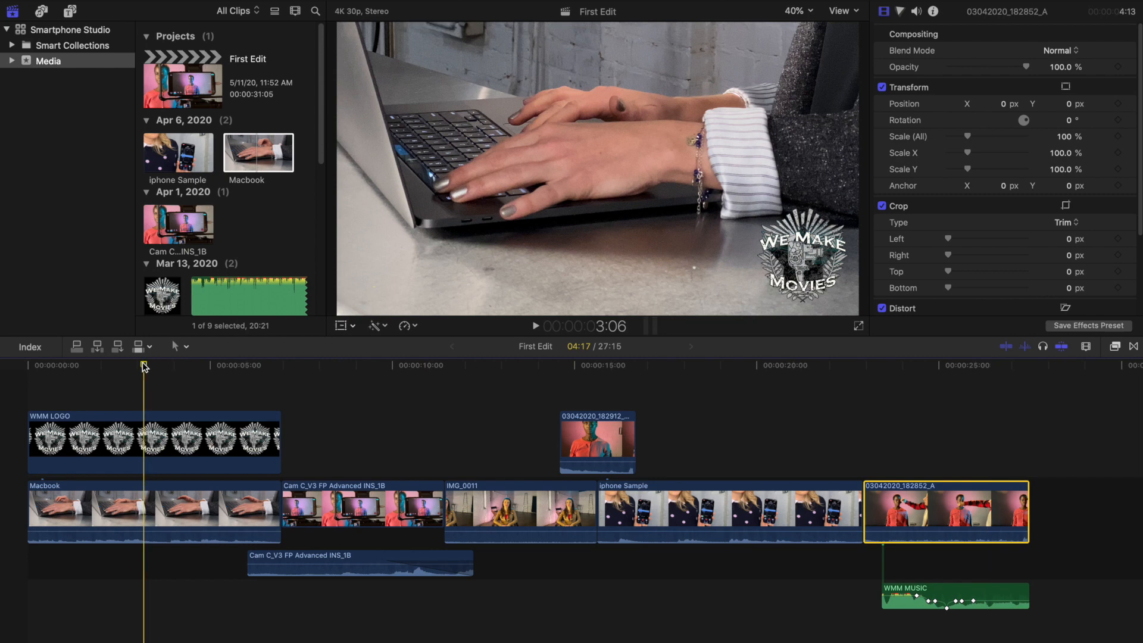
key("cmd+b")
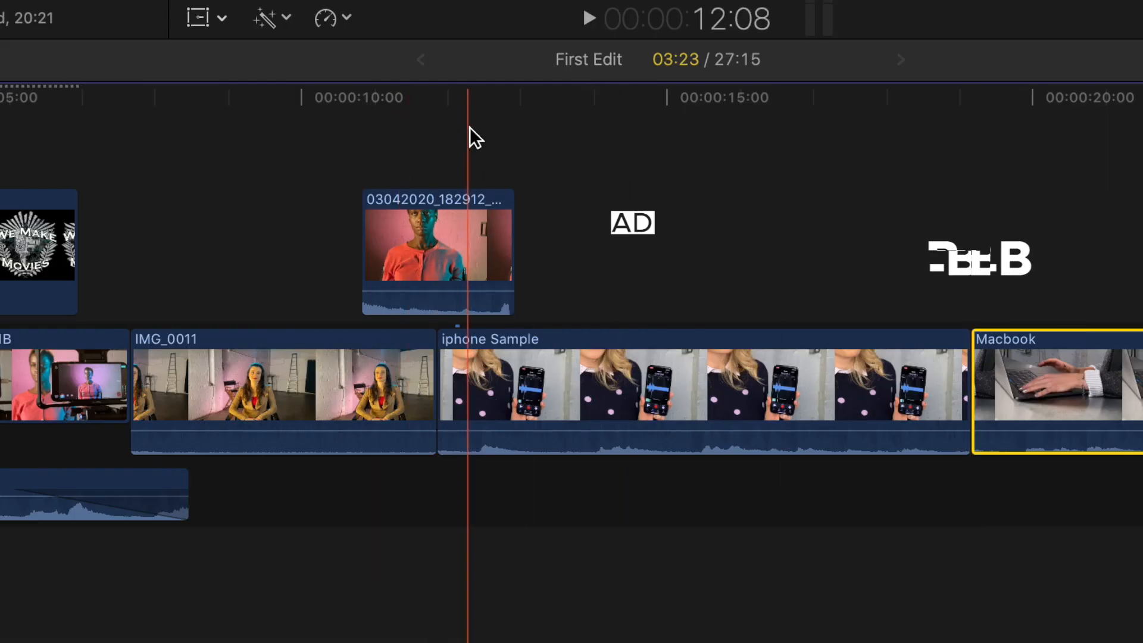
key("shift+cmd+b")
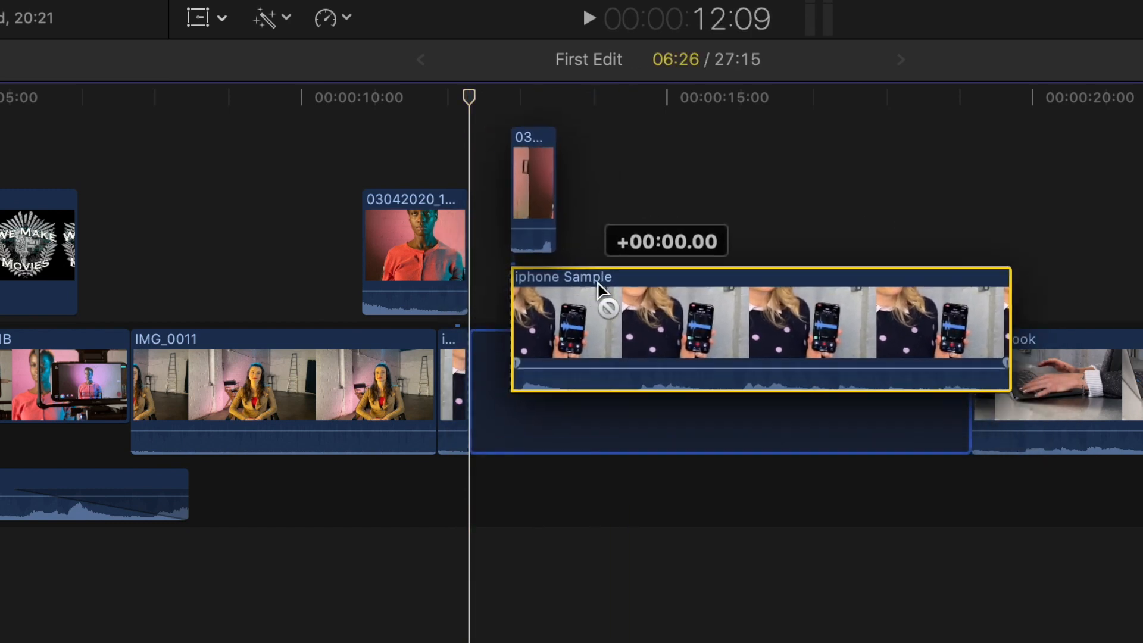
key("b")
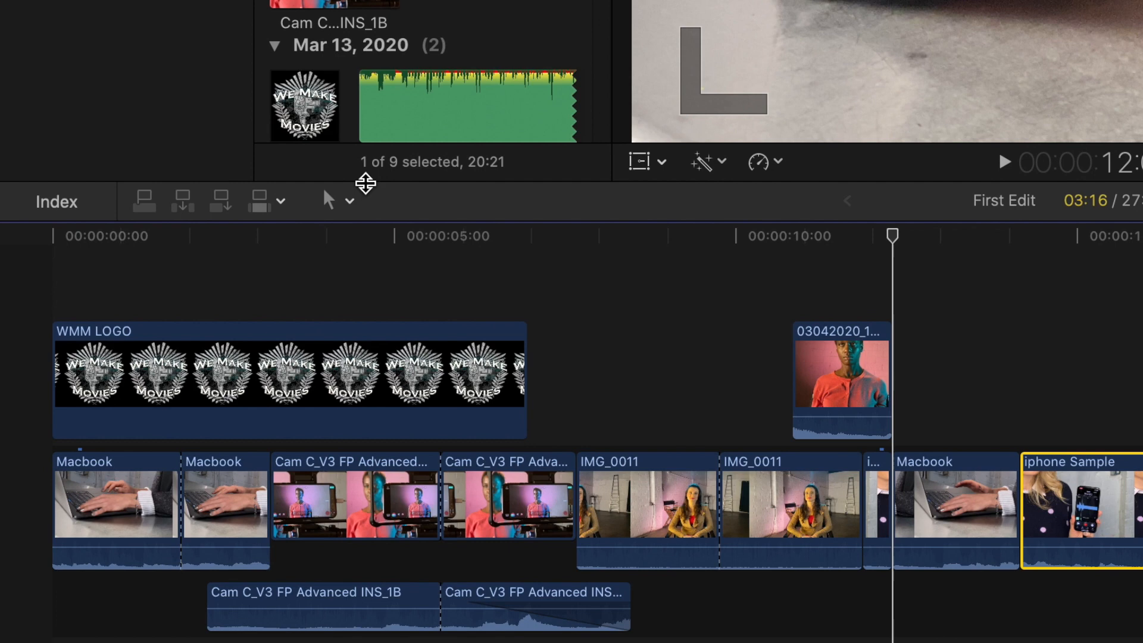
Step: Click near the top of the Final Cut Pro window to begin splitting clips
left_click(338, 202)
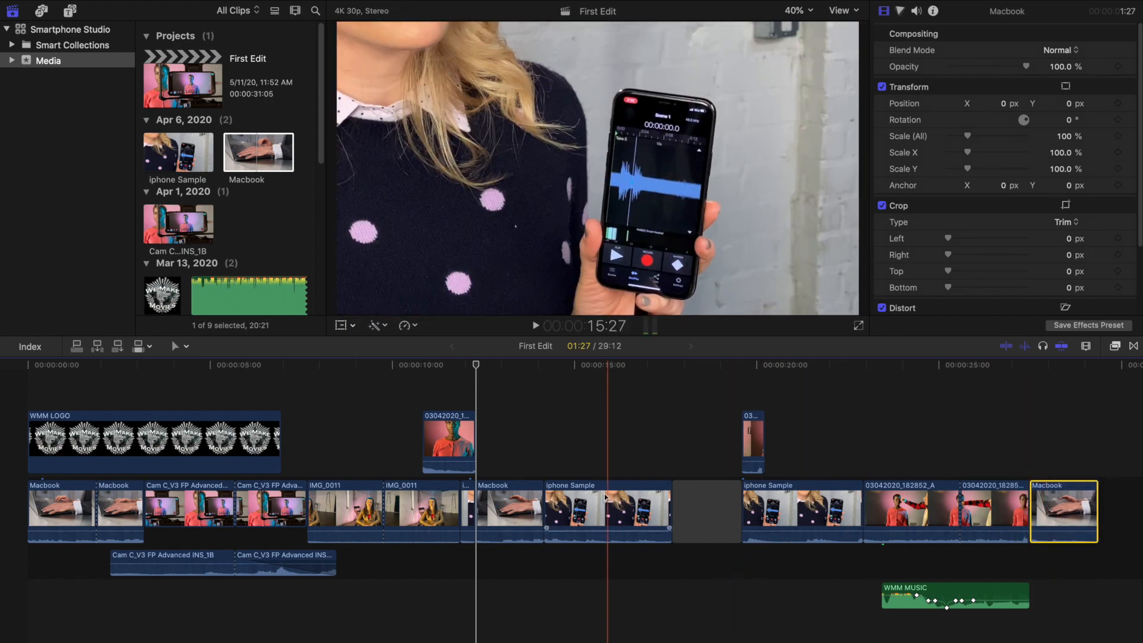
Step: Delete the gap between the iphone Sample clips, insert a gap after Macbook, and replace IMG_0011 with a gap
left_click(344, 511)
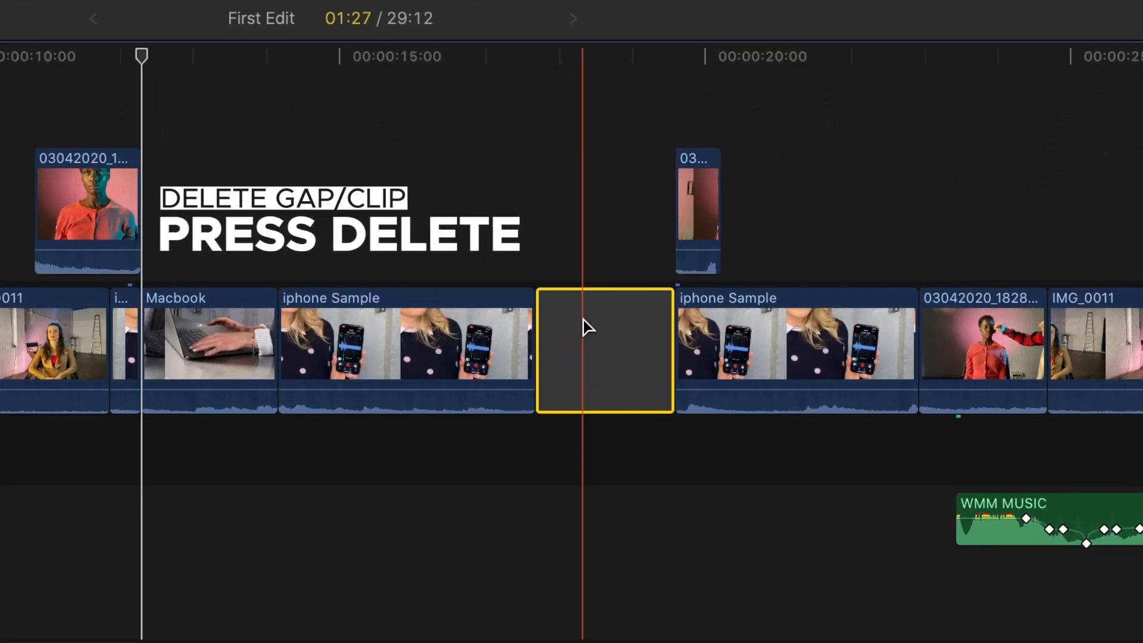
key("delete")
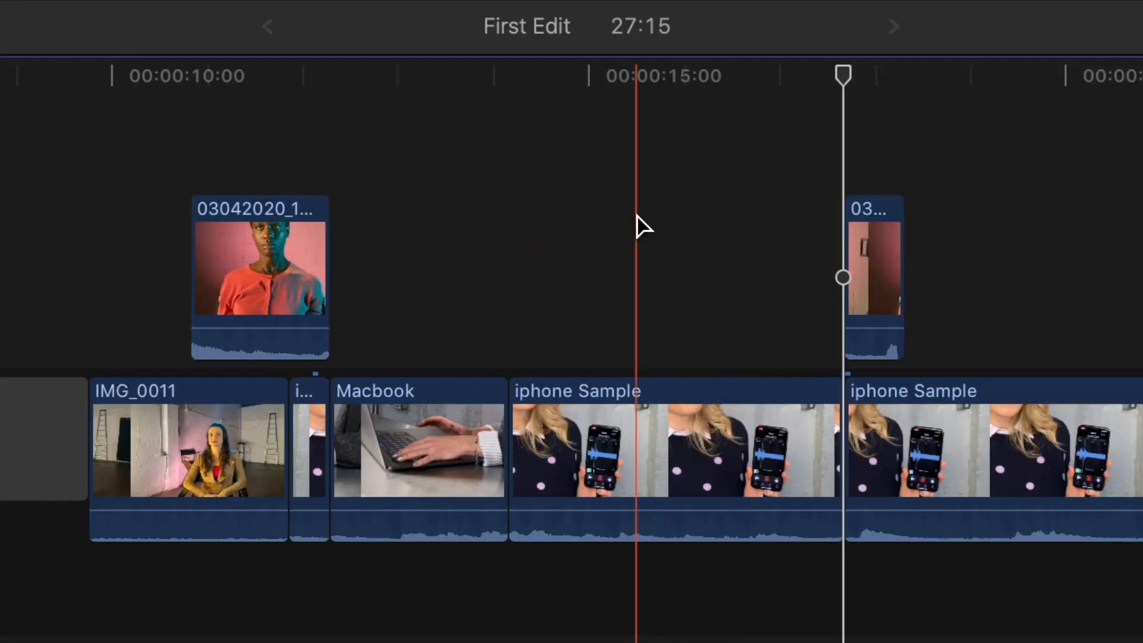
mouse_move(643, 230)
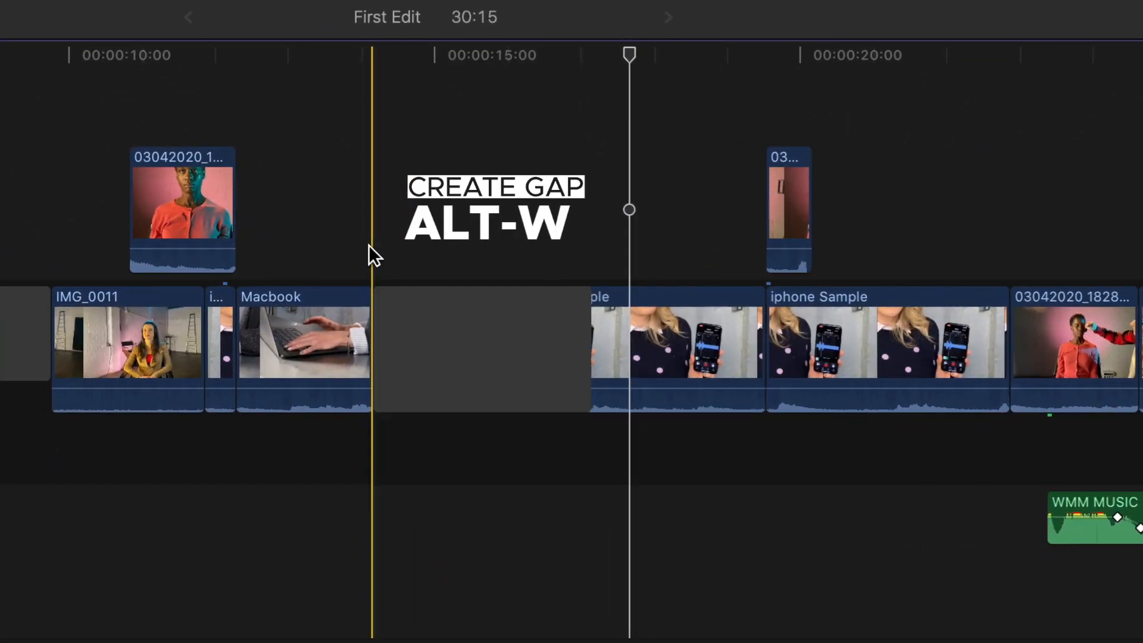
key("alt+w")
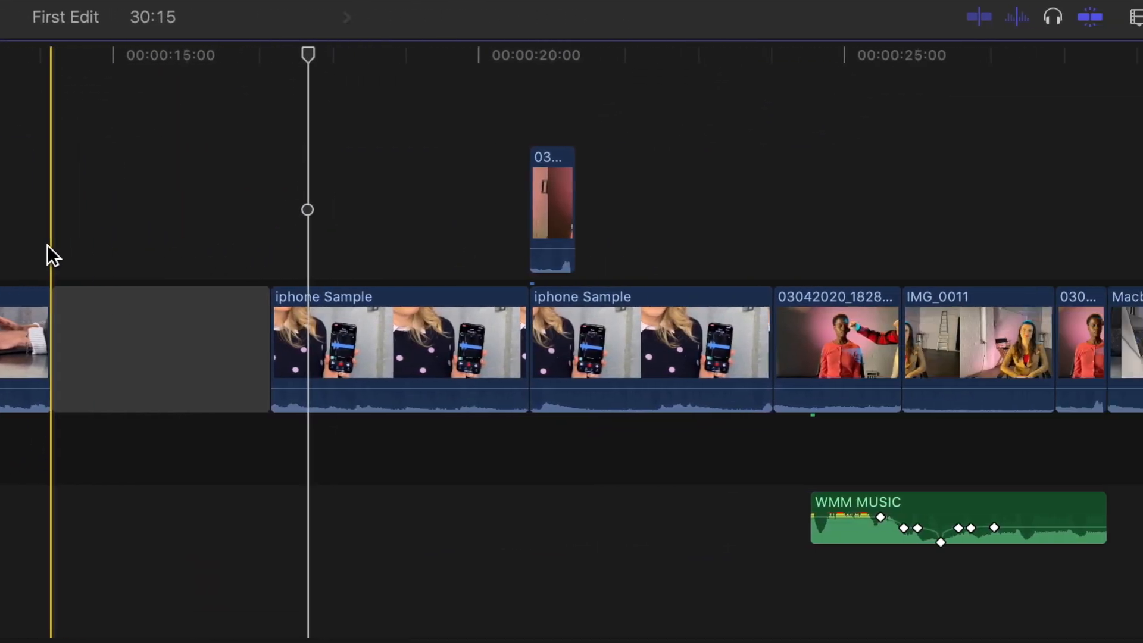
key("shift+delete")
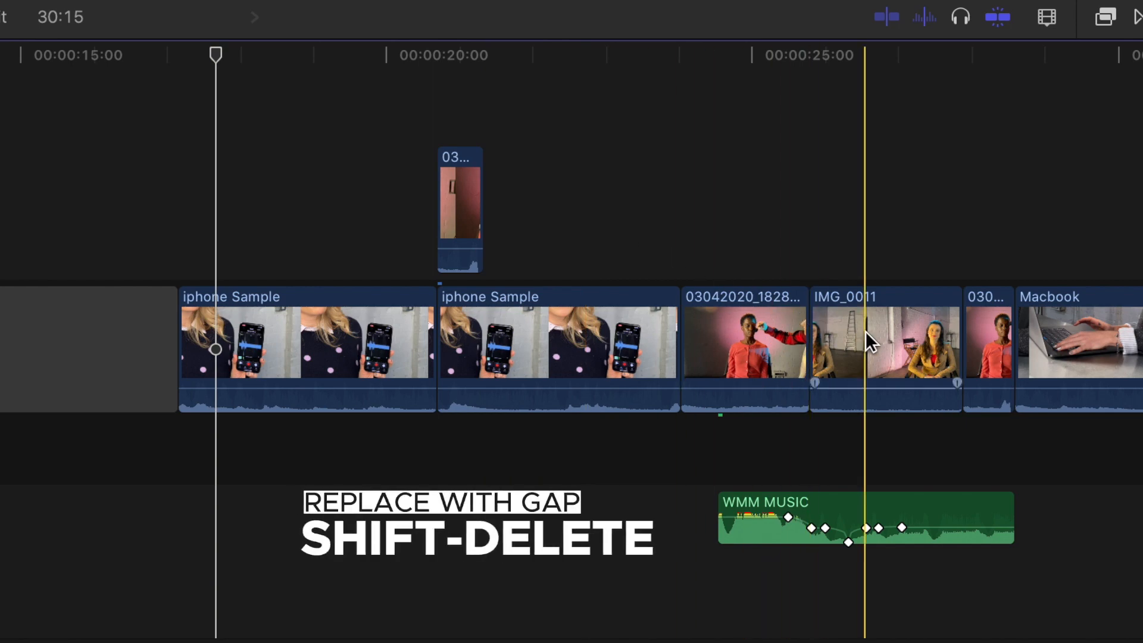
left_click(884, 350)
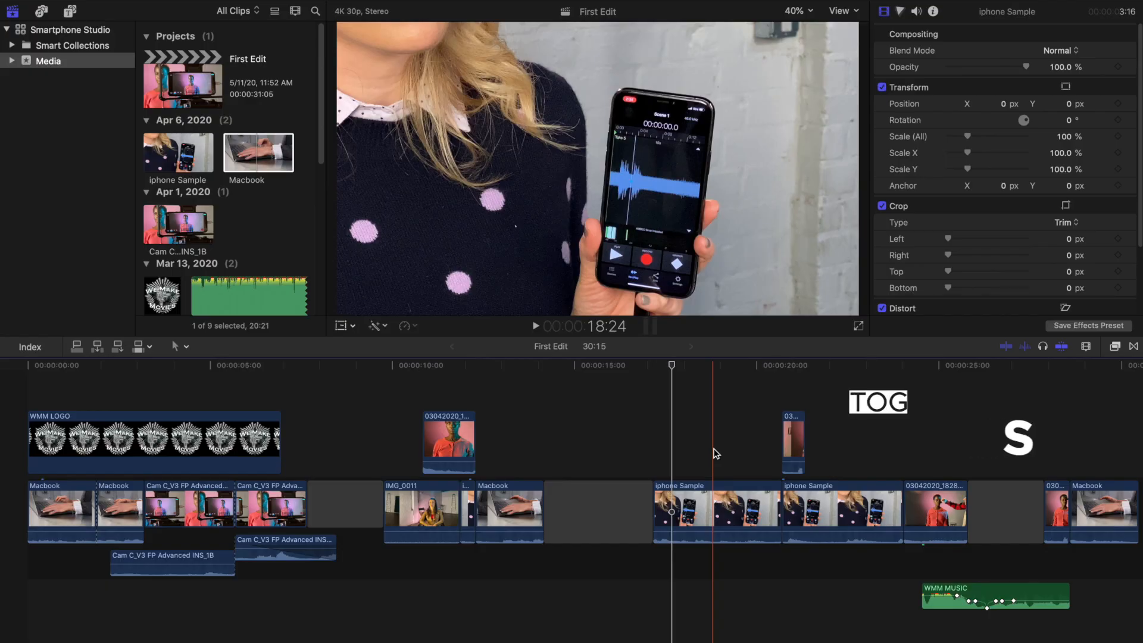
Step: Toggle timeline skimming with S, leaving the viewer on iphone Sample at 17:21
key("s")
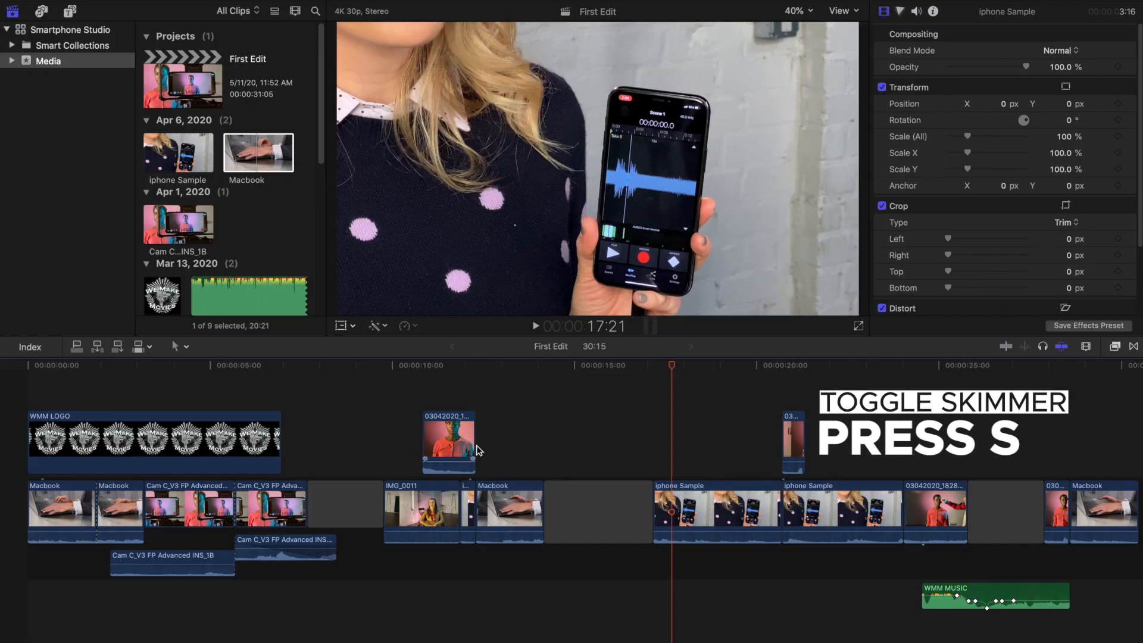
key("s")
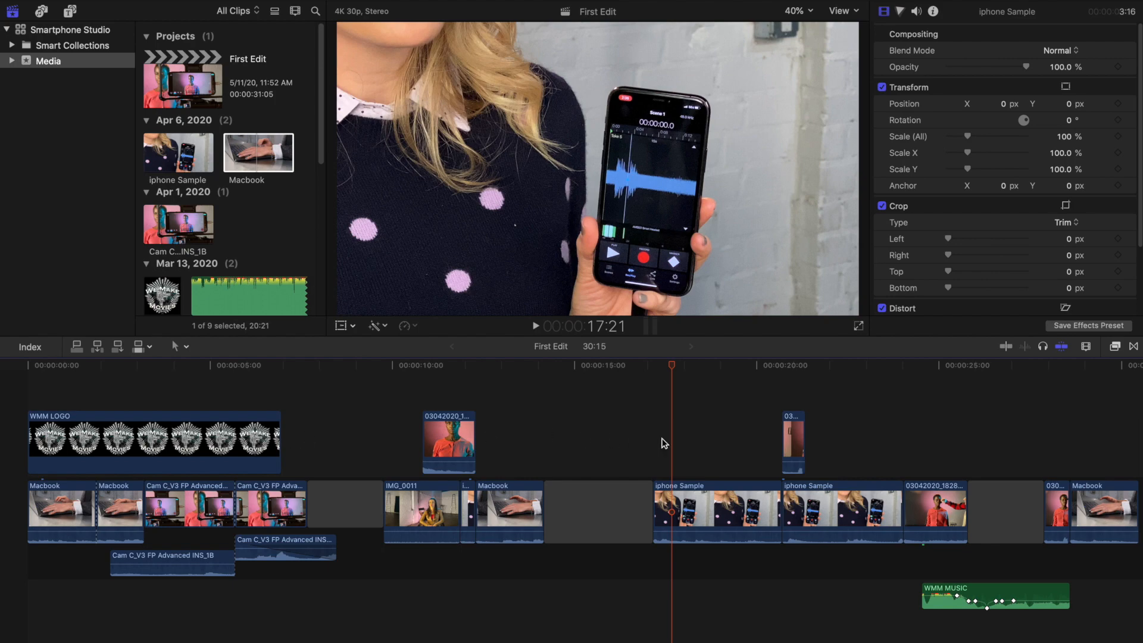
mouse_move(536, 533)
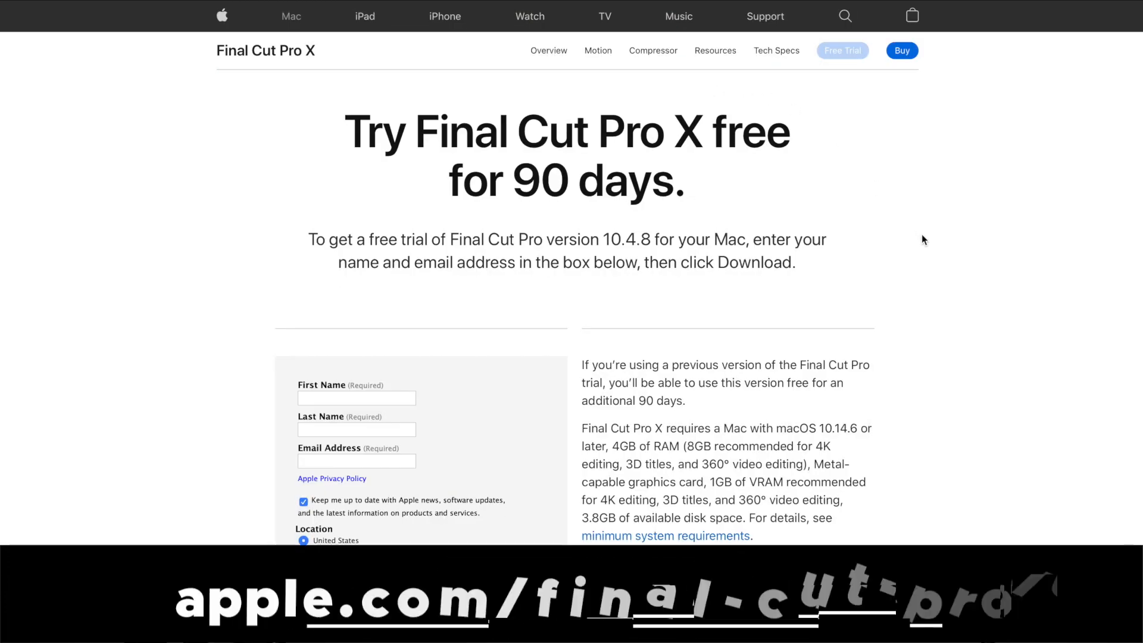
Step: Scroll the Final Cut Pro X 90-day trial page down to its sign-up form
scroll("down", 3)
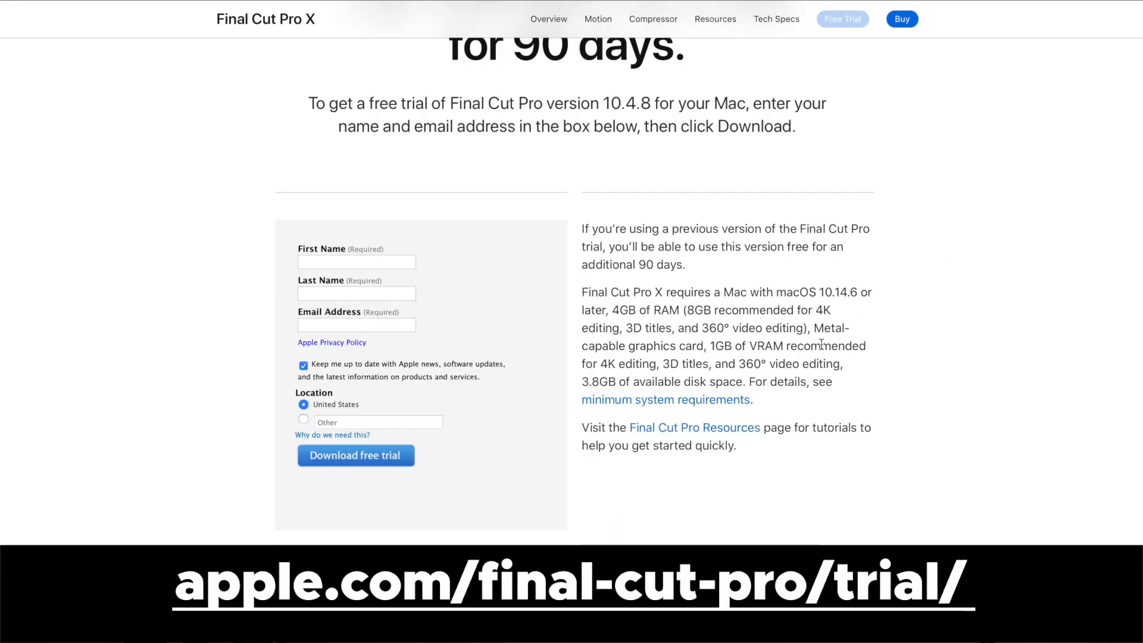